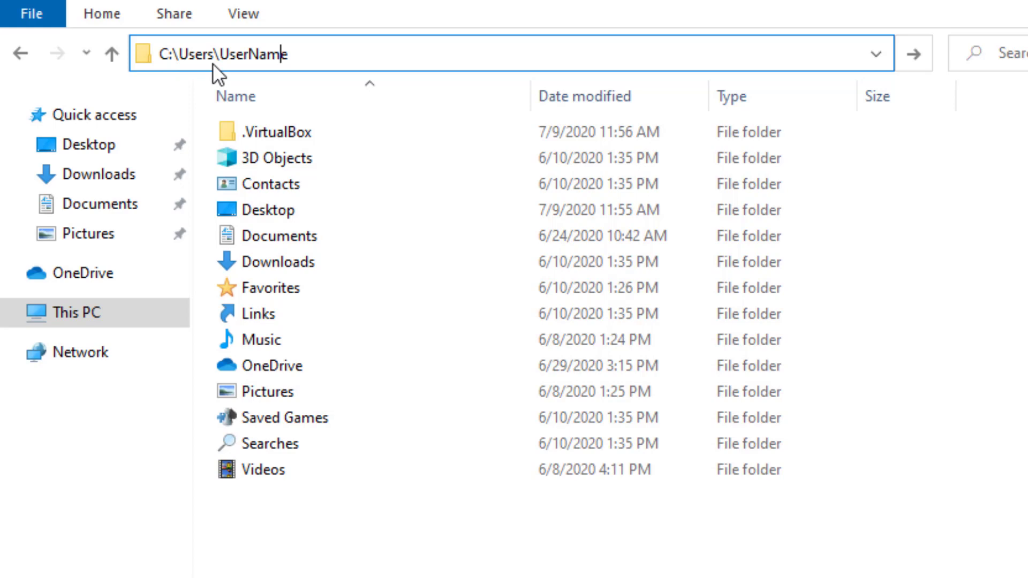
mouse_move(196, 62)
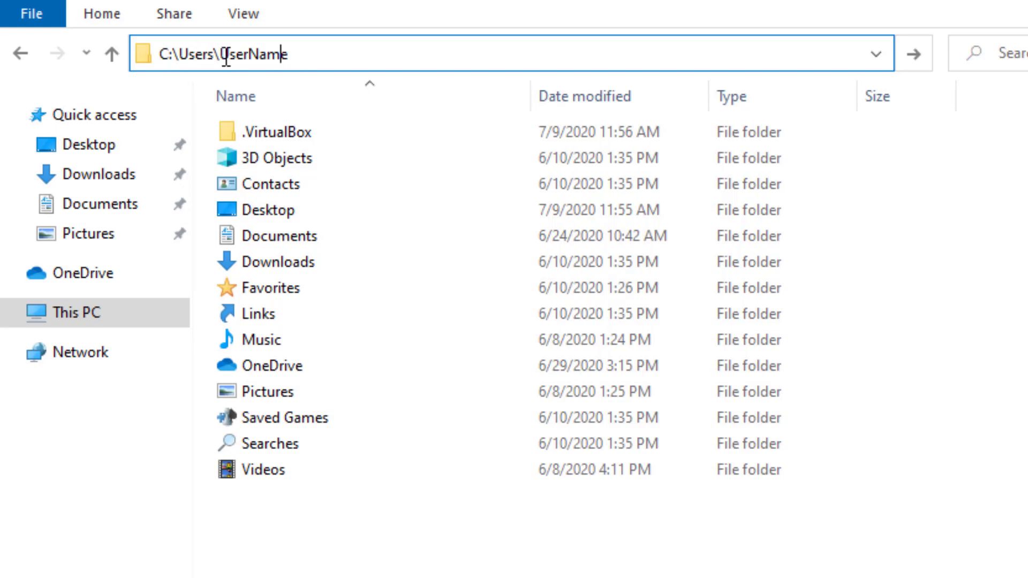
Highlight the user name in the .VirtualBox folder path being pointed out.
double_click(253, 54)
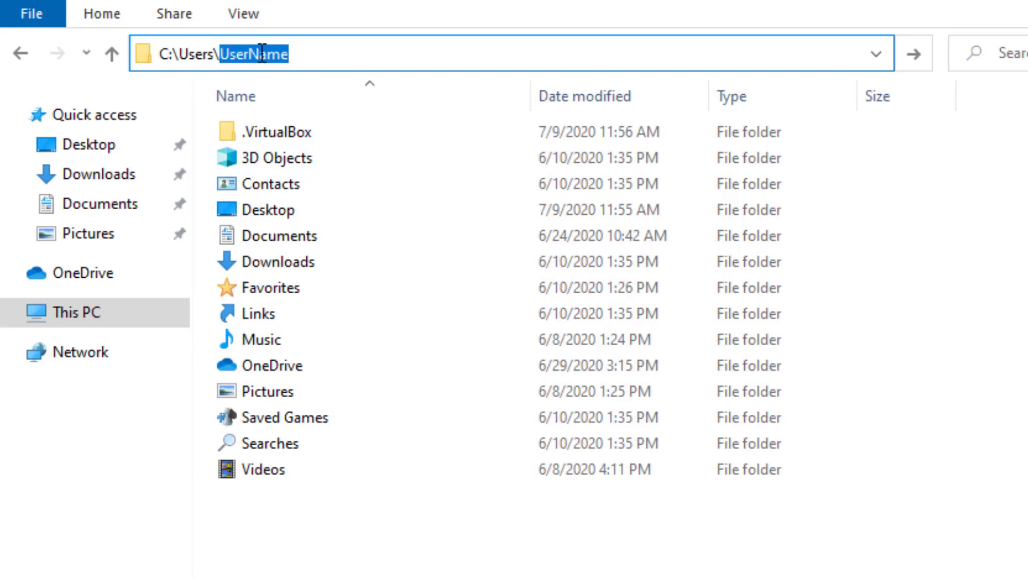
click(275, 132)
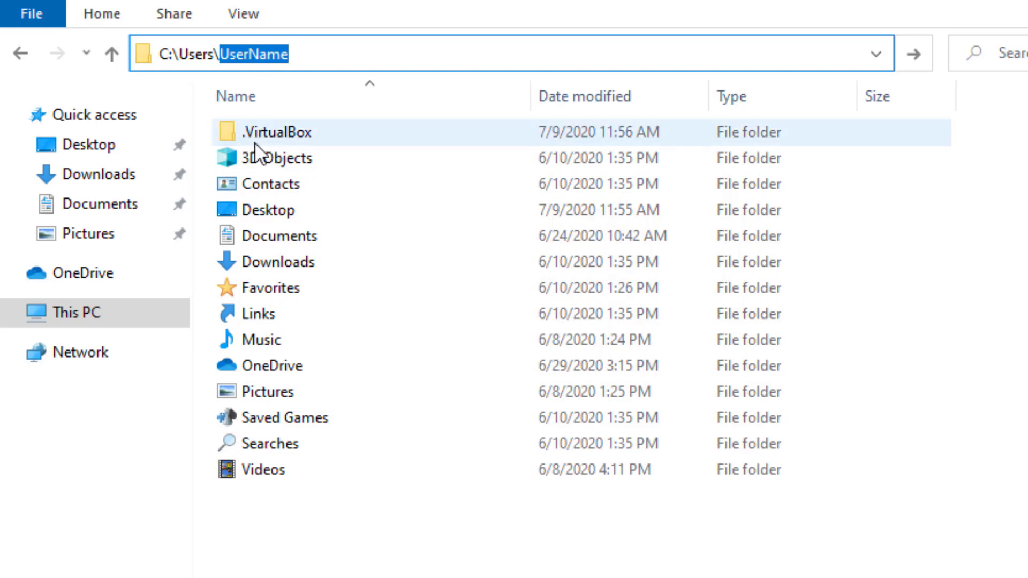
mouse_move(275, 134)
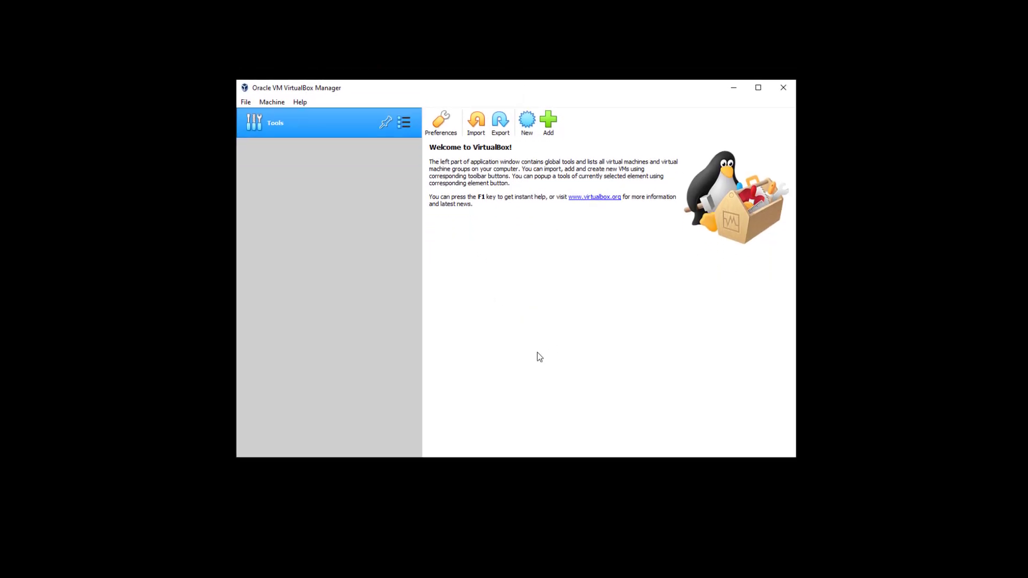
mouse_move(568, 272)
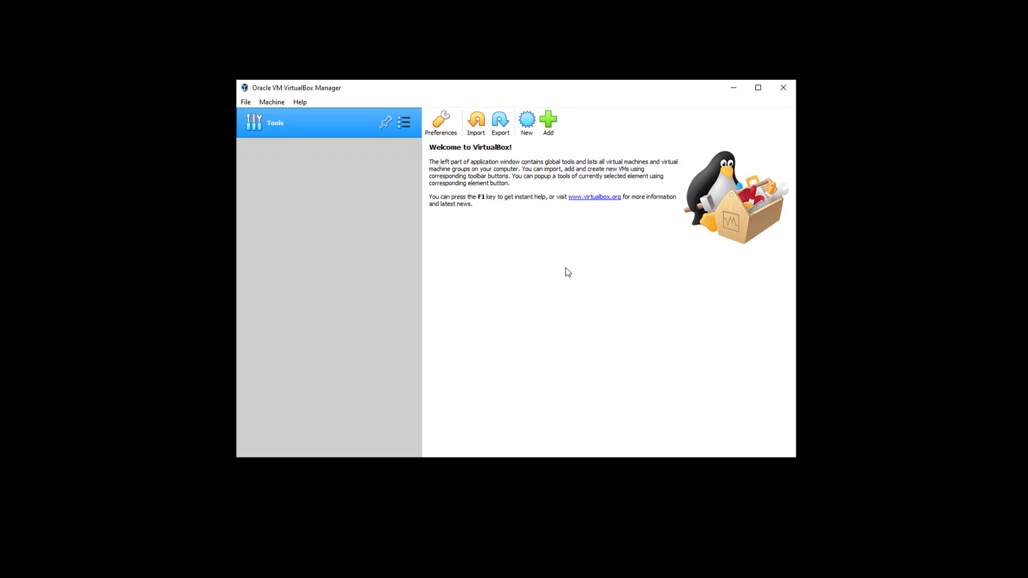
mouse_move(547, 123)
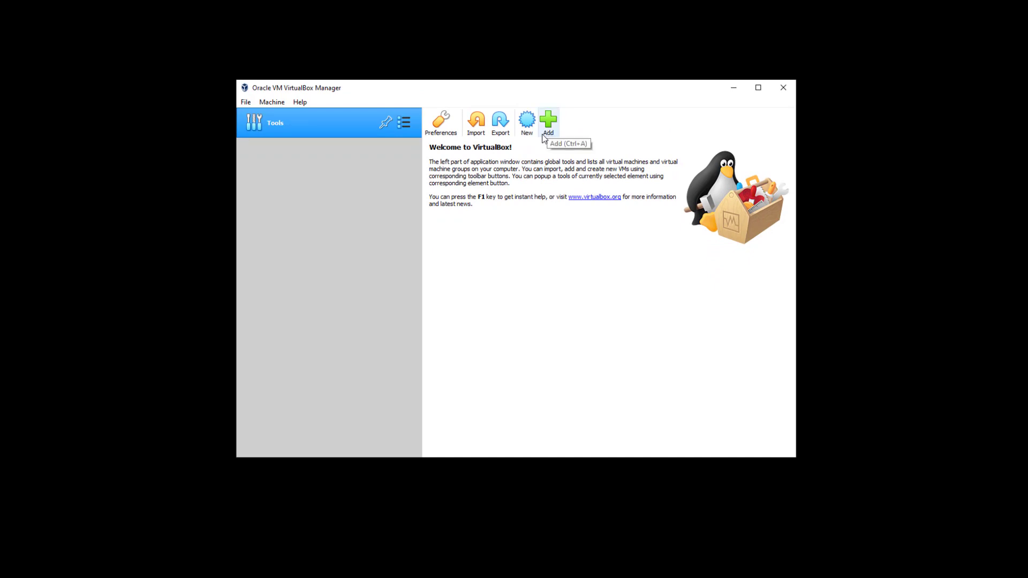
mouse_move(527, 120)
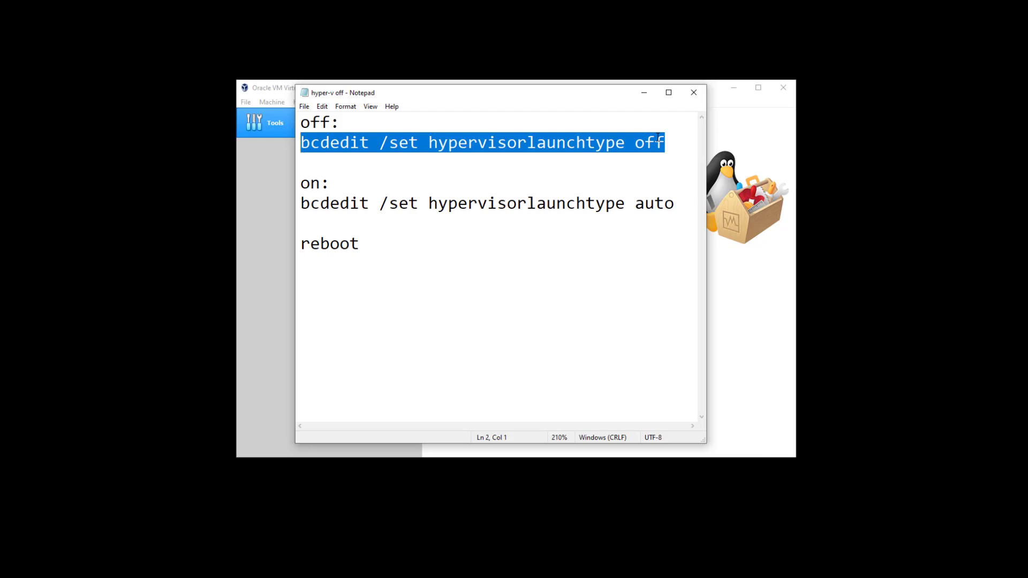
Deselect the 'bcdedit /set hypervisorlaunchtype off' command line in the notes.
click(664, 143)
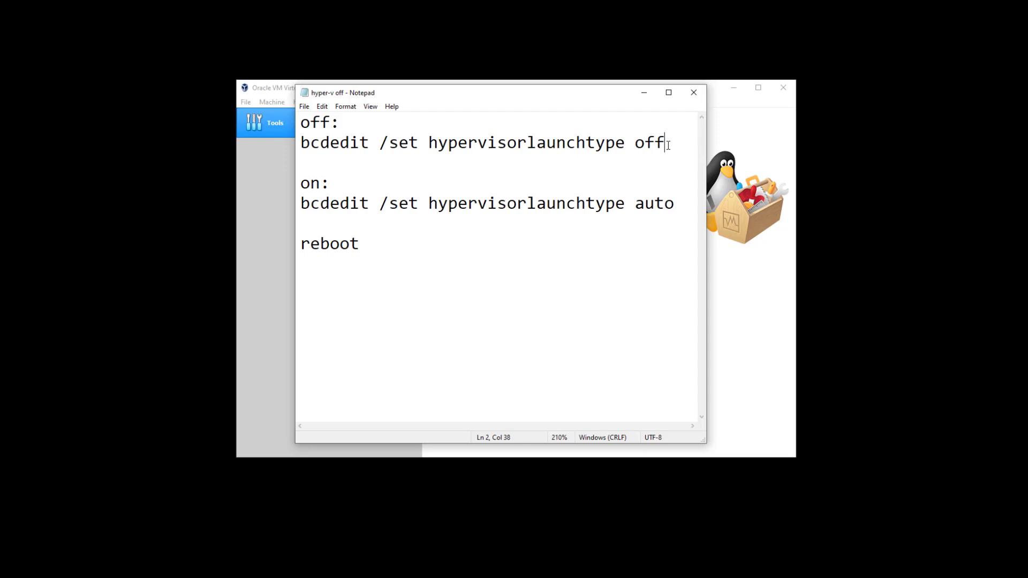
mouse_move(565, 96)
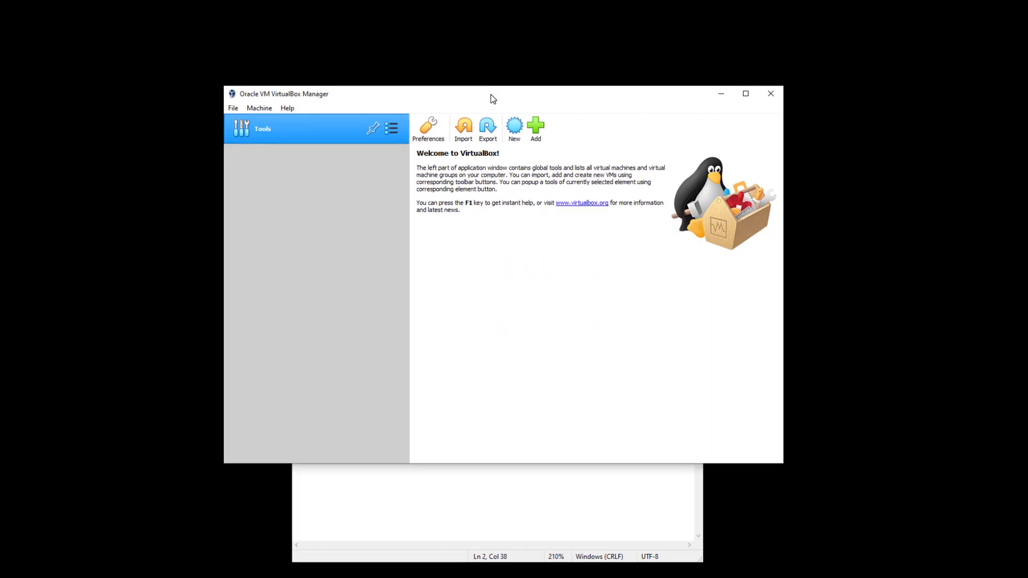
mouse_move(572, 346)
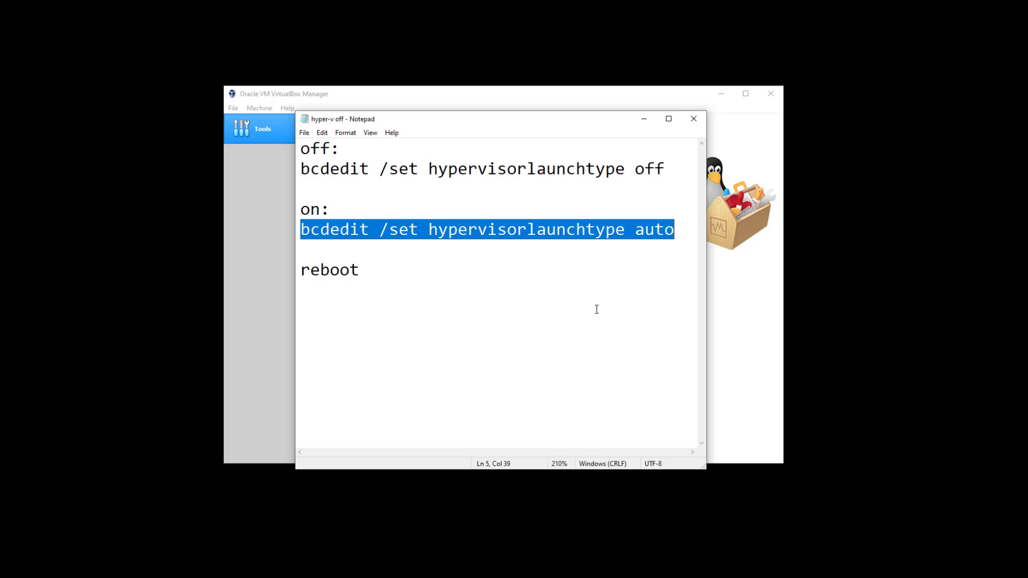
Point out the 'bcdedit /set hypervisorlaunchtype auto' Hyper-V on command by selecting its whole line.
click(346, 250)
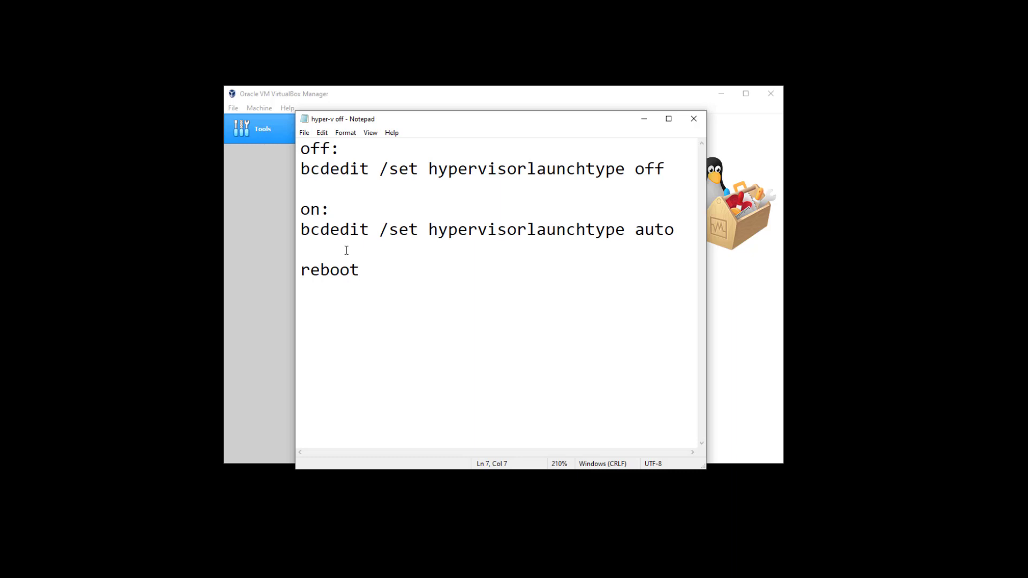
triple_click(459, 229)
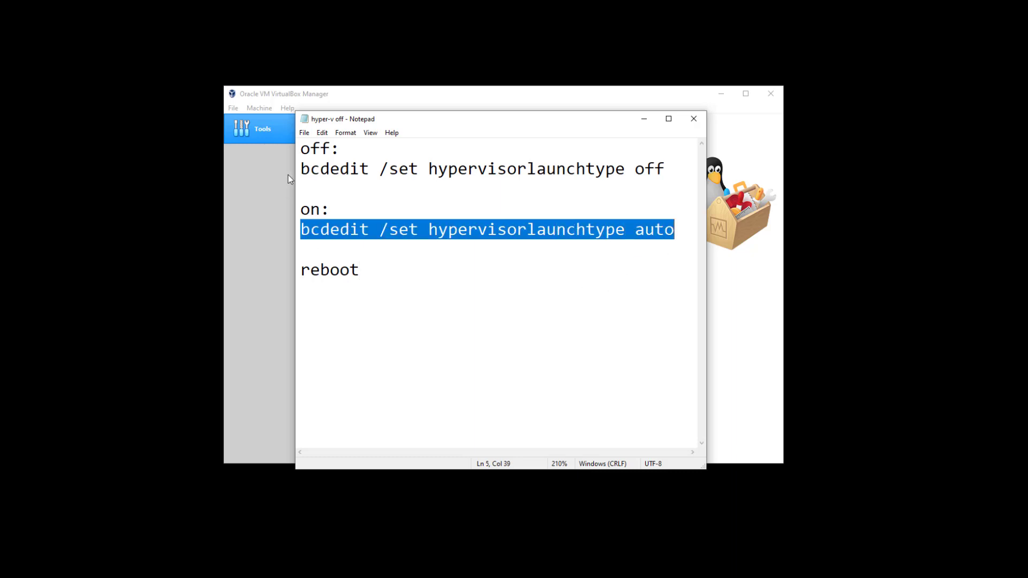
click(302, 168)
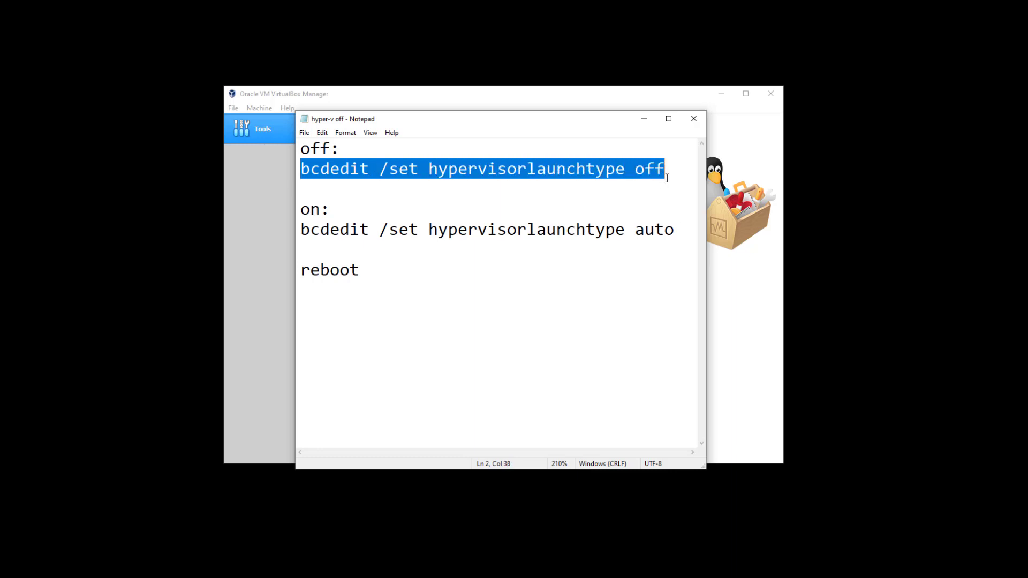
mouse_move(335, 188)
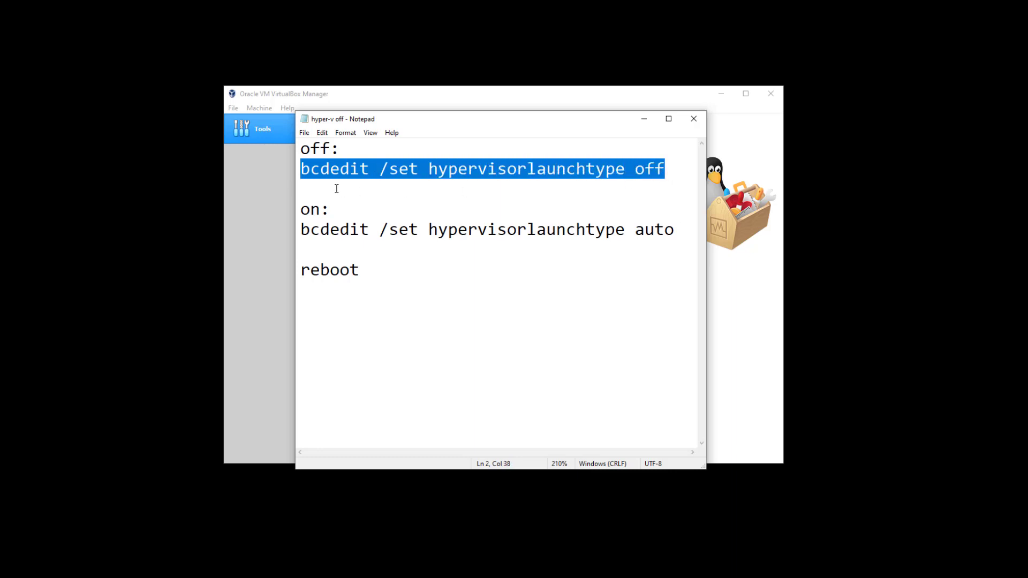